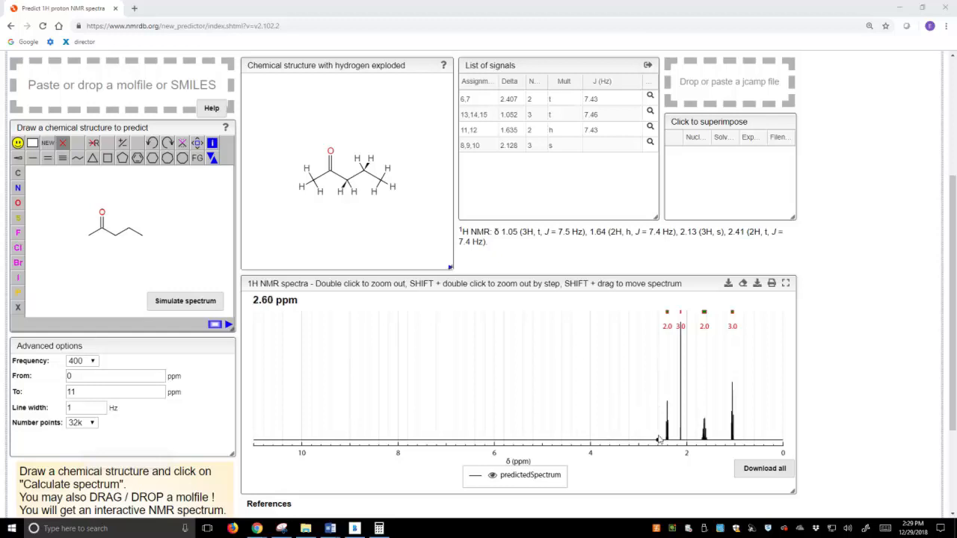
{"action": "mouse_move", "coordinate": [658, 439]}
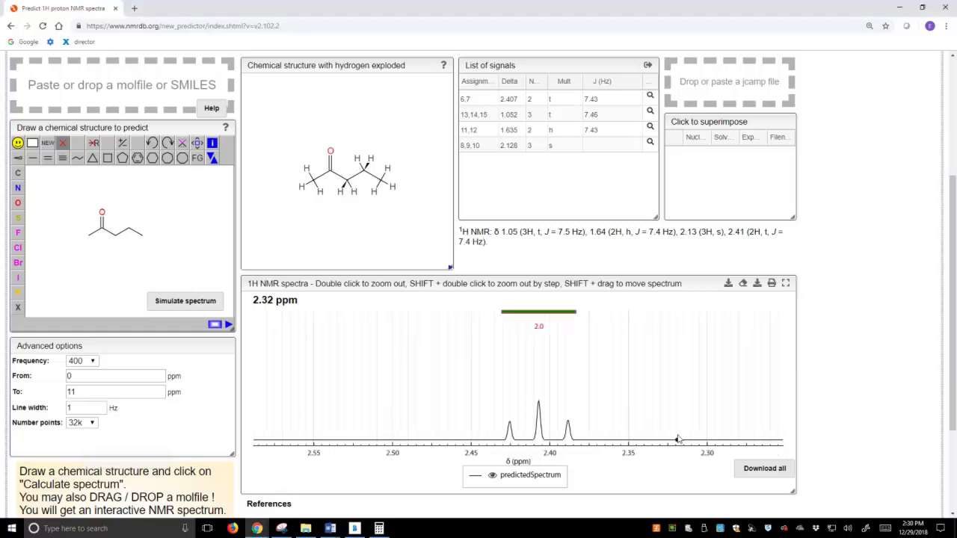
{"action": "mouse_move", "coordinate": [486, 436]}
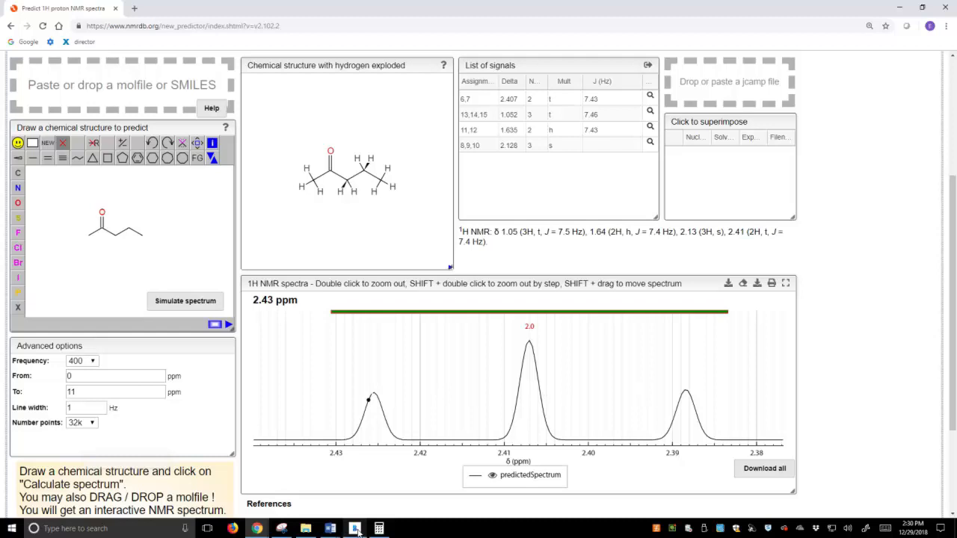
Zoom the predicted 1H spectrum onto the 2.41 ppm triplet so its three peaks fill the view.
{"action": "left_click", "coordinate": [355, 529]}
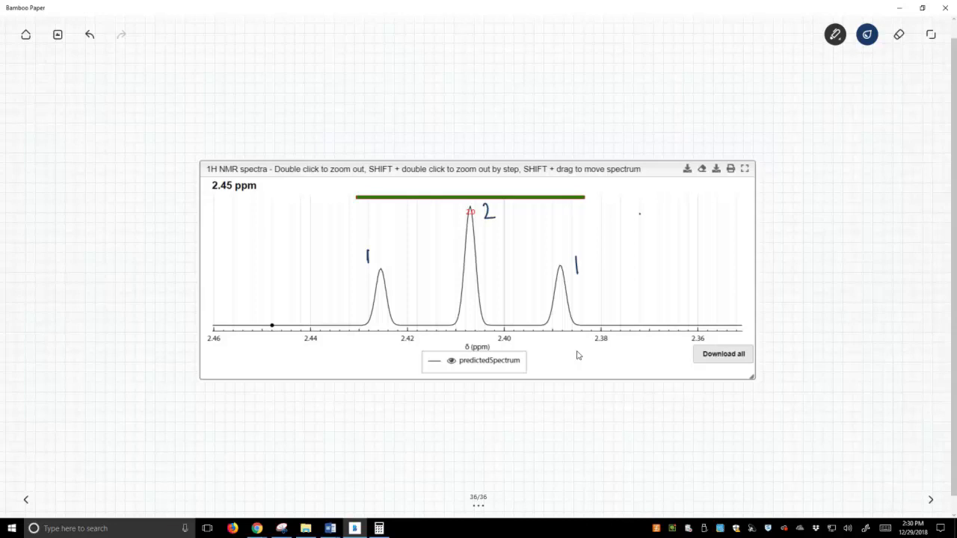
Write 'triplet' beside the peaks and draw a horizontal line spanning all three peak tops.
{"action": "left_click_drag", "start_coordinate": [634, 227], "coordinate": [676, 225]}
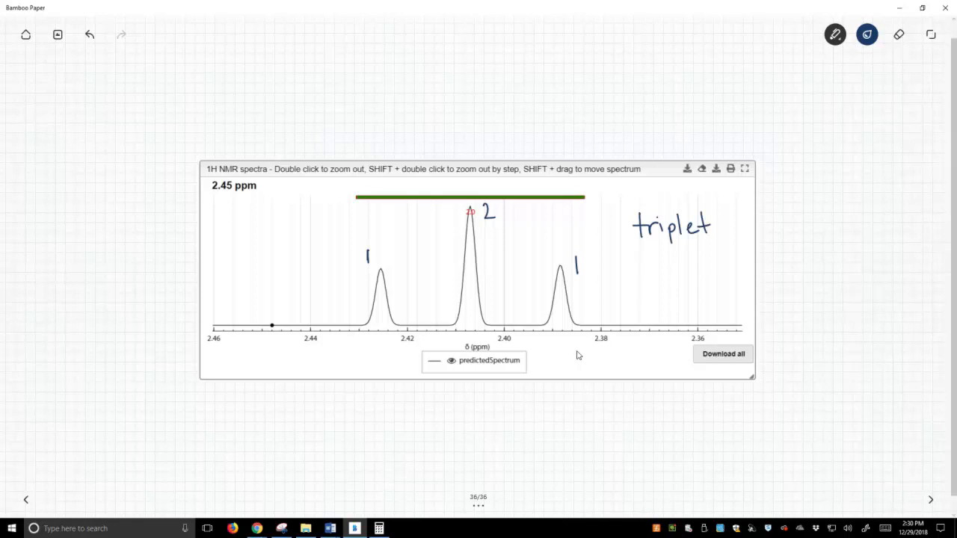
{"action": "left_click_drag", "start_coordinate": [382, 248], "coordinate": [471, 248]}
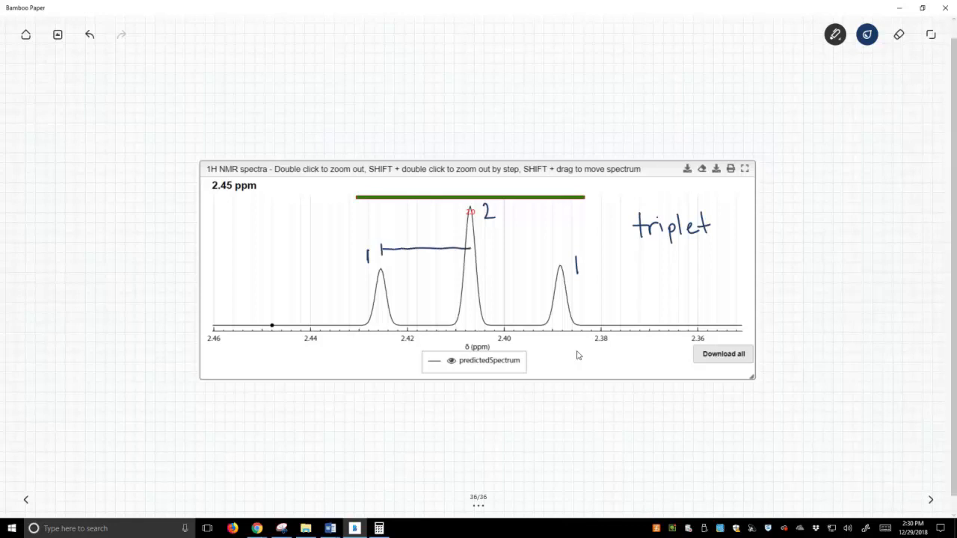
{"action": "left_click_drag", "start_coordinate": [473, 248], "coordinate": [580, 248]}
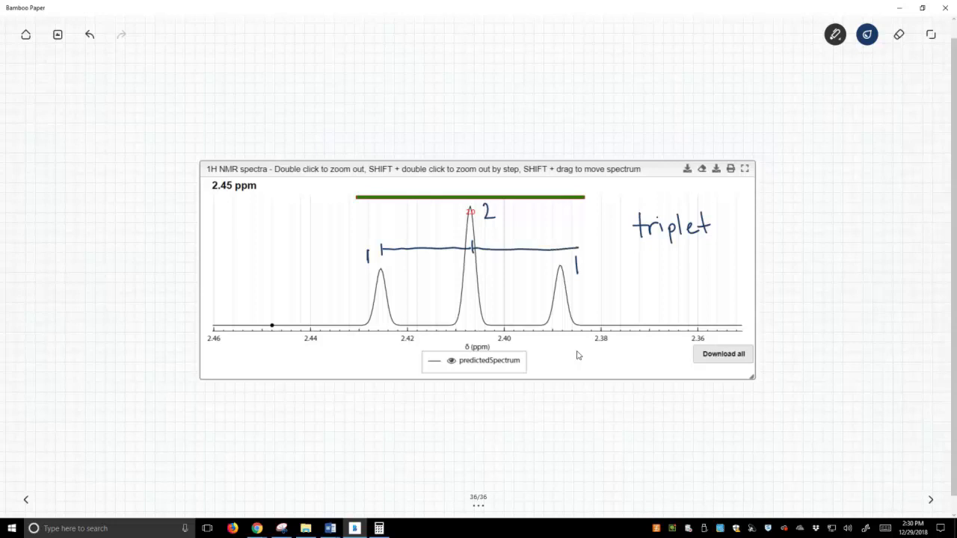
{"action": "left_click_drag", "start_coordinate": [554, 248], "coordinate": [580, 245]}
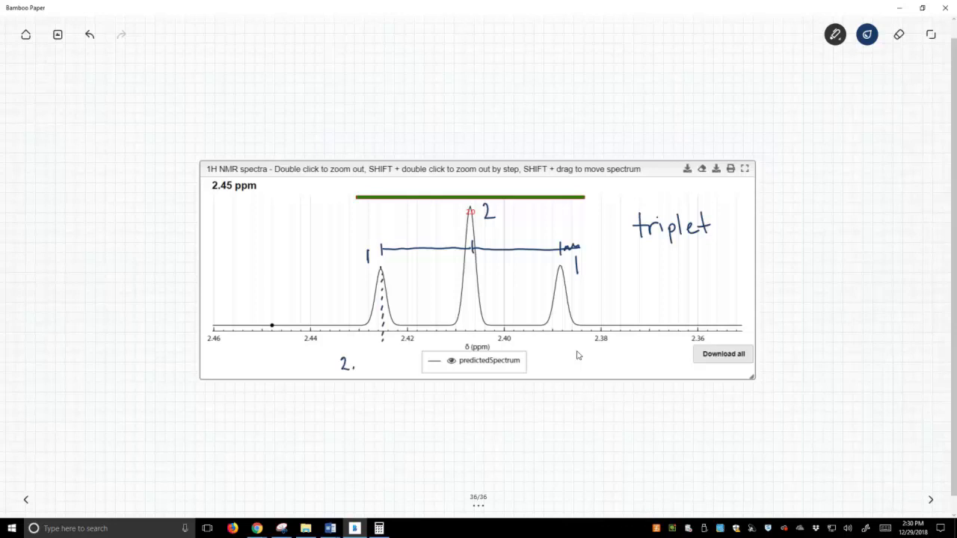
Label the left peak 2.4255 ppm and arrow the centre peak as 2.407 ppm.
{"action": "left_click_drag", "start_coordinate": [351, 364], "coordinate": [362, 367]}
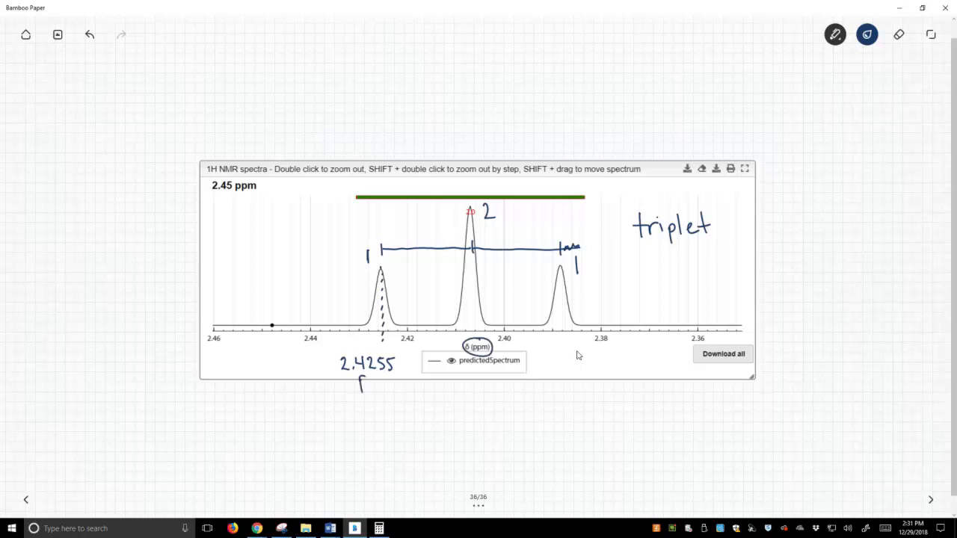
{"action": "type", "text": "ppm"}
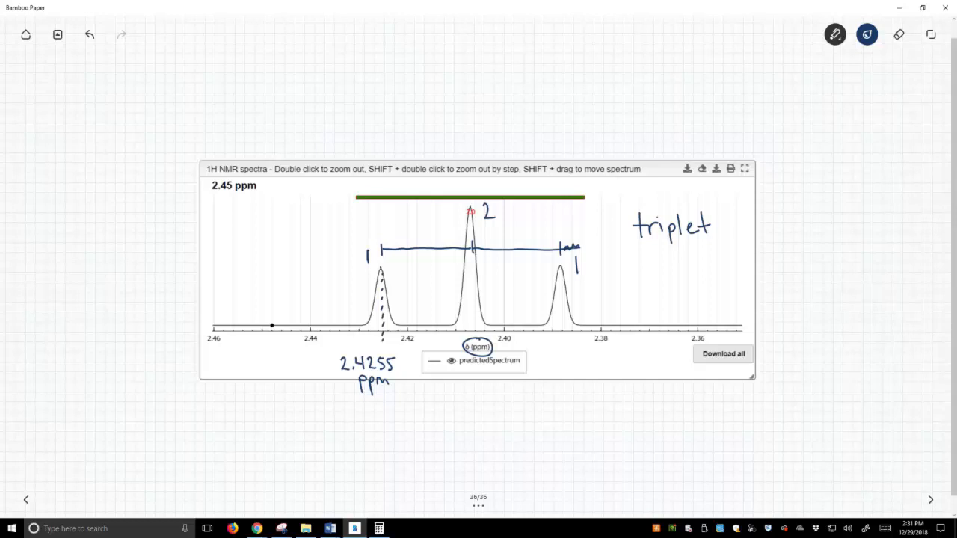
{"action": "left_click_drag", "start_coordinate": [467, 131], "coordinate": [473, 193]}
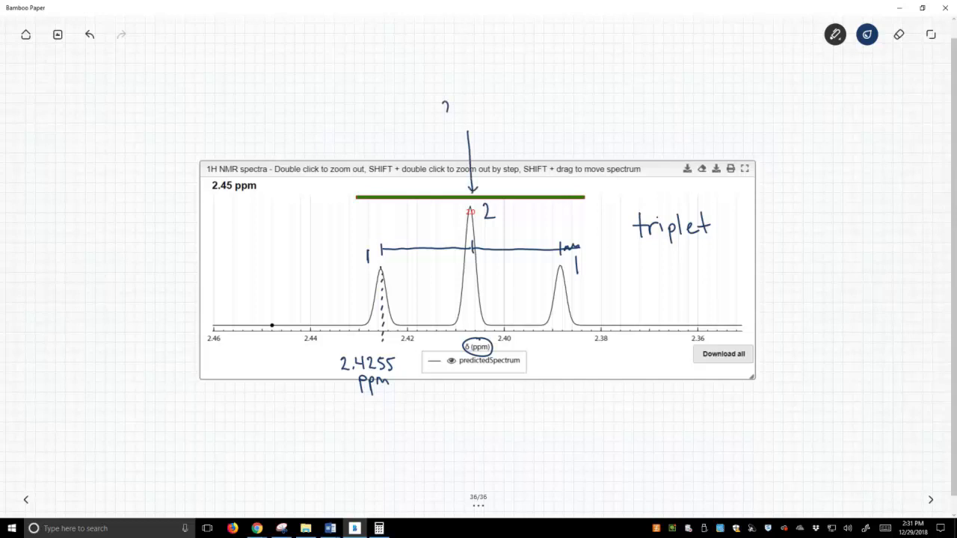
{"action": "type", "text": "2.40"}
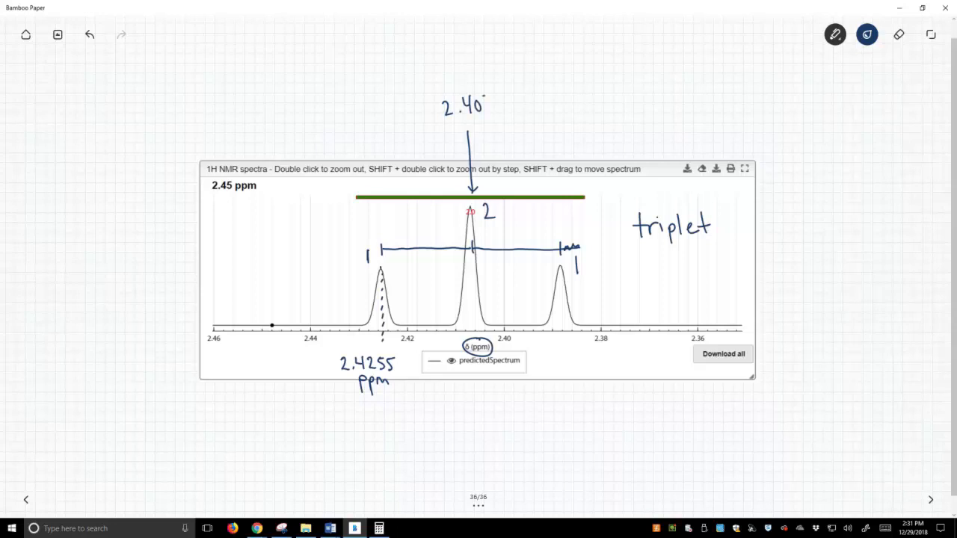
Mark the right peak's axis position and label it 2.3885 ppm.
{"action": "left_click_drag", "start_coordinate": [479, 107], "coordinate": [516, 108]}
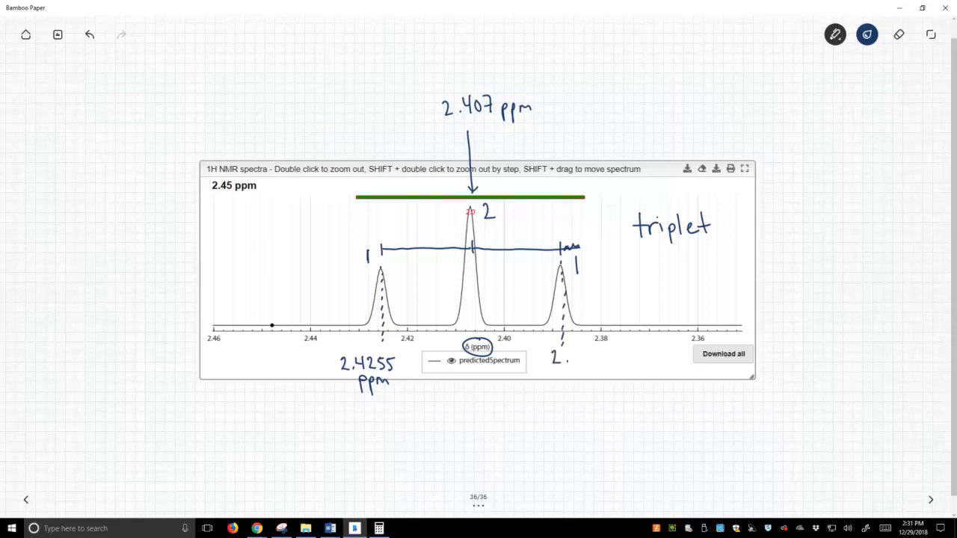
{"action": "type", "text": "2.389"}
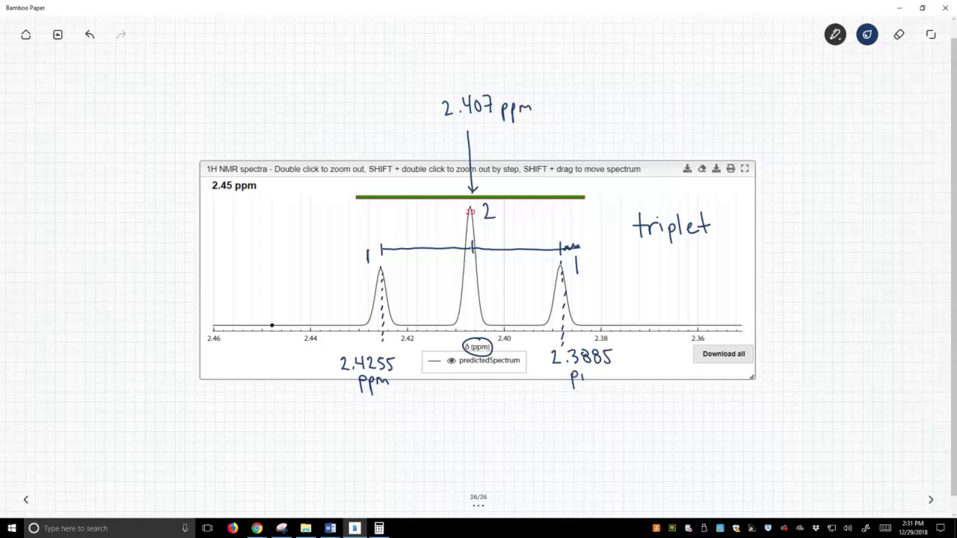
{"action": "type", "text": "pm"}
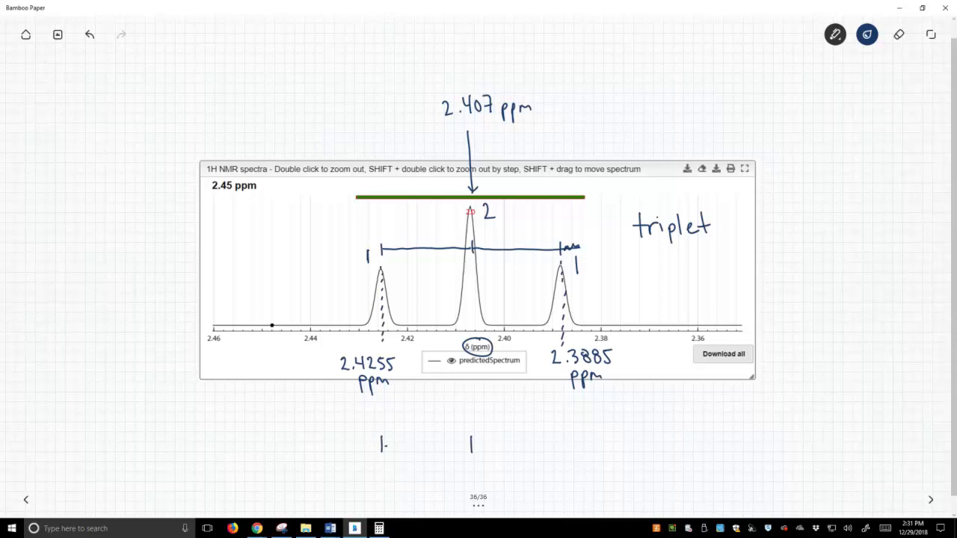
Bracket adjacent peaks below the spectrum, label the spacing 0.0185 ppm, and start the coupling note.
{"action": "left_click_drag", "start_coordinate": [381, 445], "coordinate": [471, 446]}
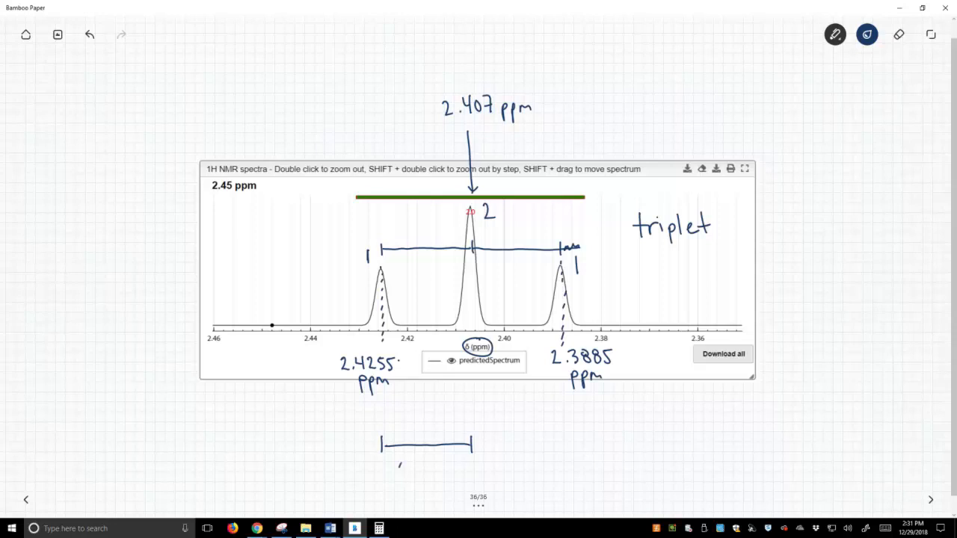
{"action": "type", "text": "0.010"}
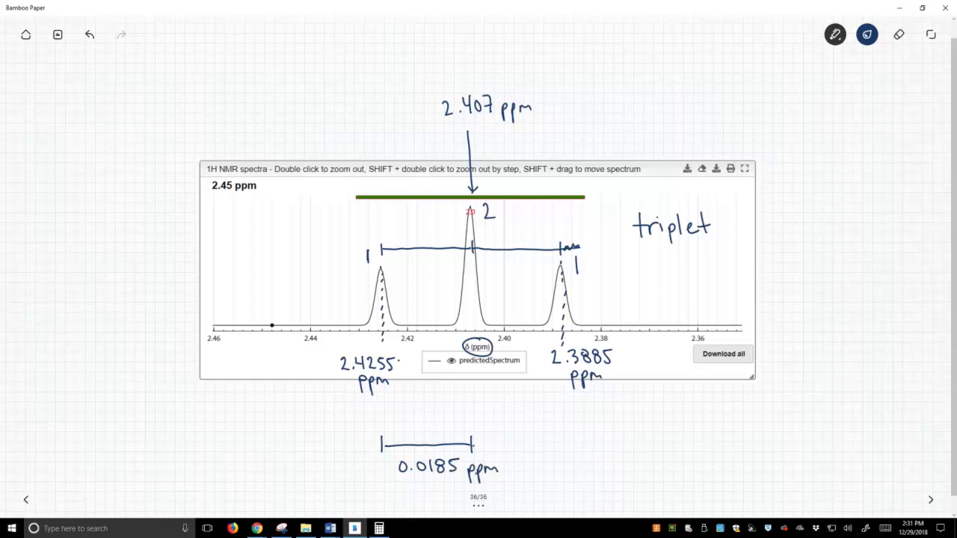
{"action": "left_click_drag", "start_coordinate": [476, 447], "coordinate": [565, 447]}
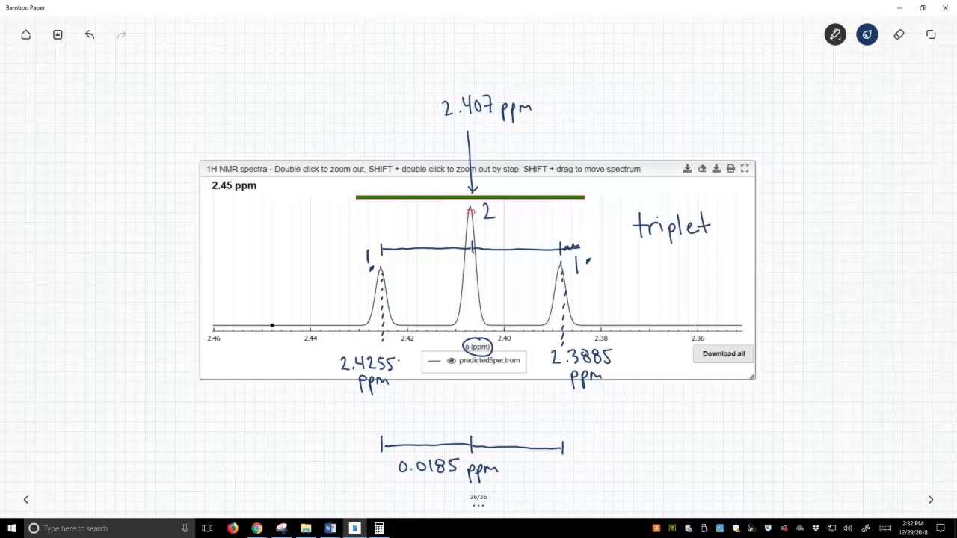
{"action": "type", "text": "Cu"}
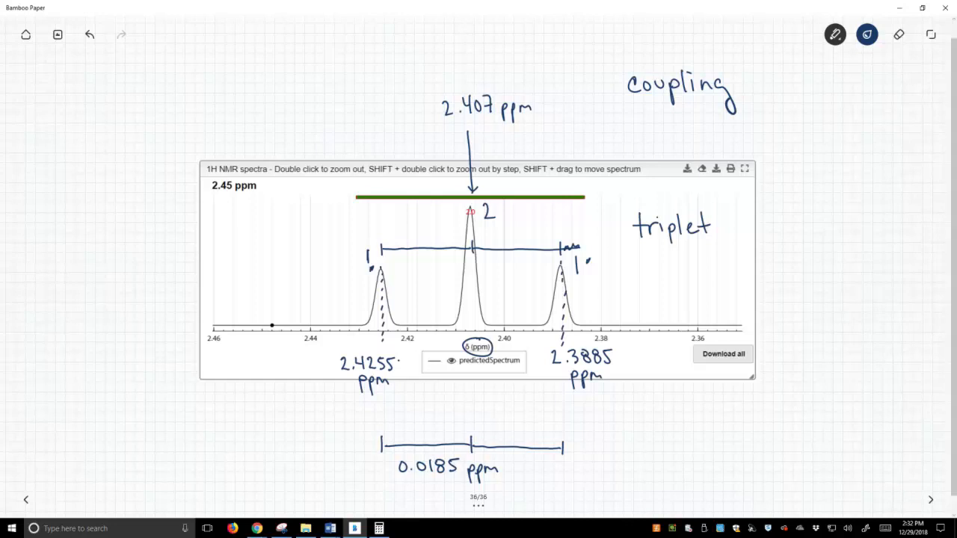
Head the page 'Coupling constants' and write 0.0185 ppm × 400 Hz / 1 ppm = 7.4 Hz, boxed.
{"action": "type", "text": "c."}
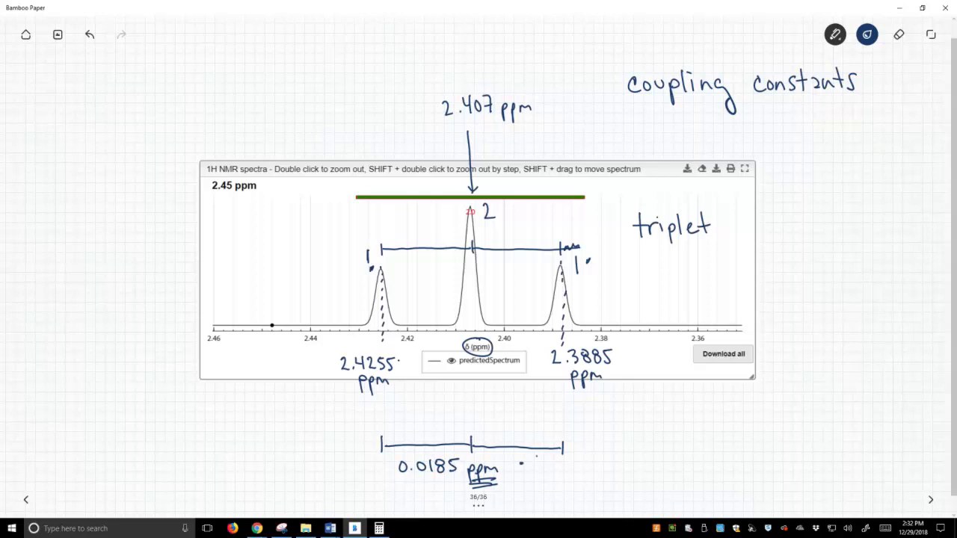
{"action": "type", "text": "400"}
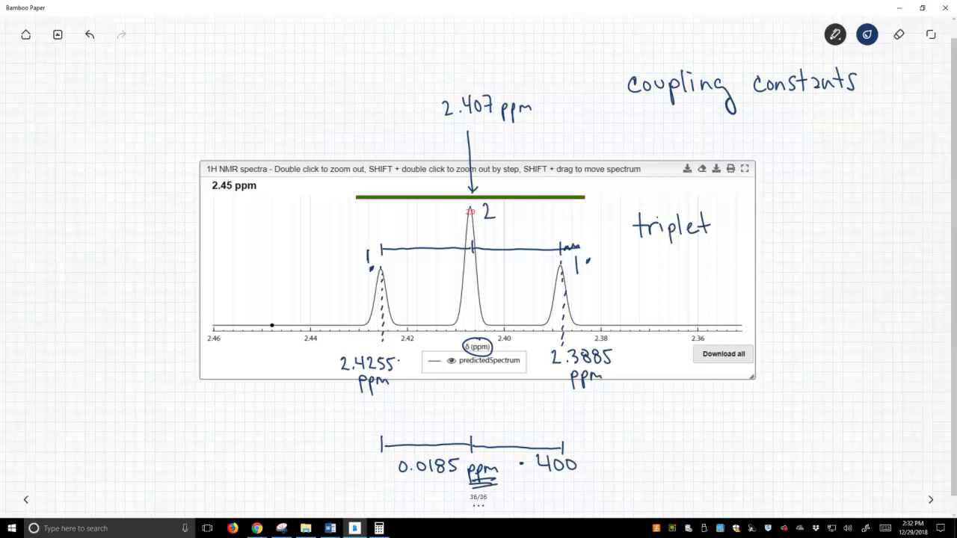
{"action": "type", "text": "Hz"}
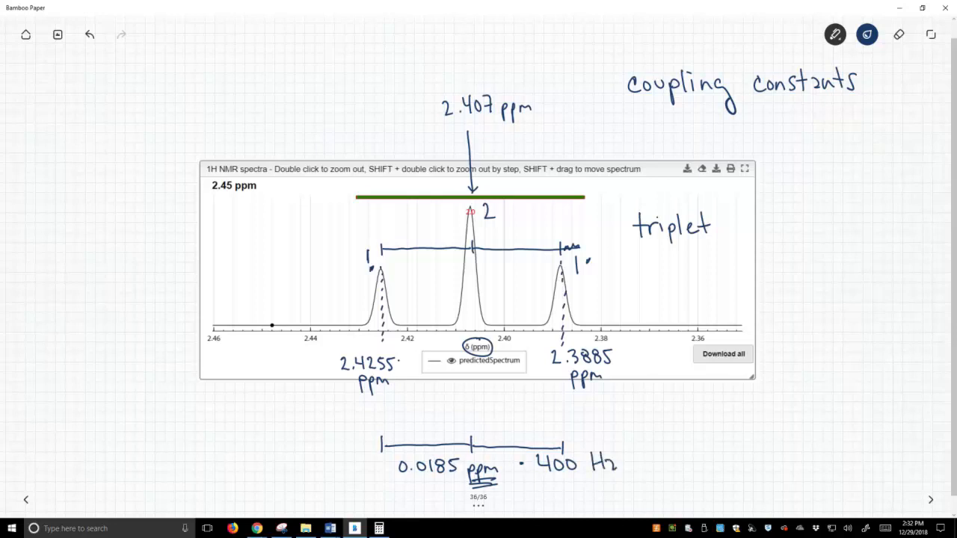
{"action": "left_click_drag", "start_coordinate": [591, 473], "coordinate": [628, 472]}
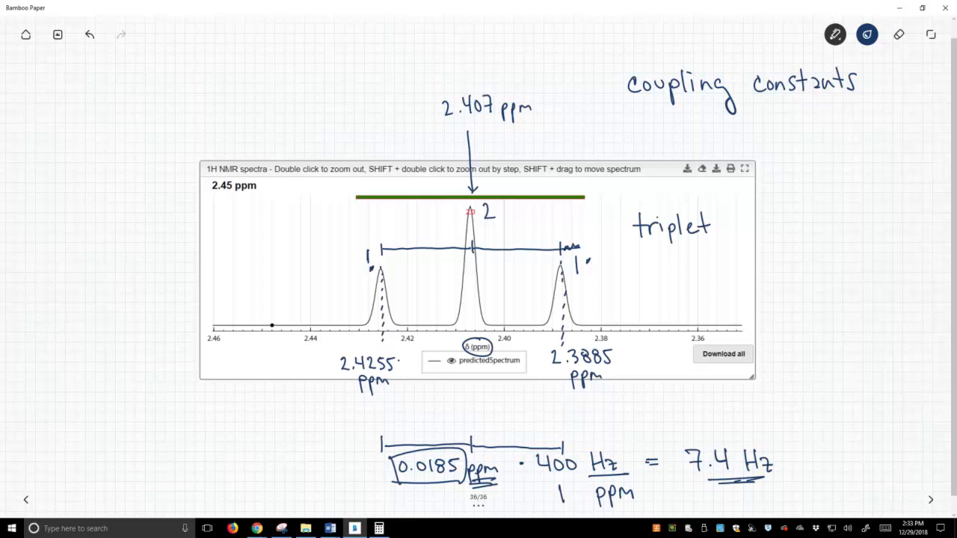
Write 'J-values' under the heading, arrow it to the boxed result, and record J = 7.4 Hz.
{"action": "type", "text": "J-v"}
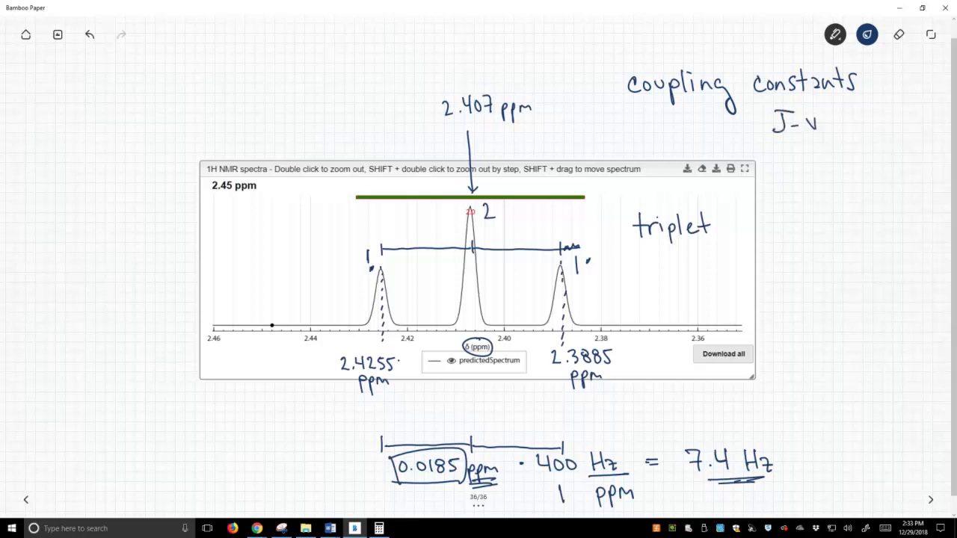
{"action": "type", "text": "values"}
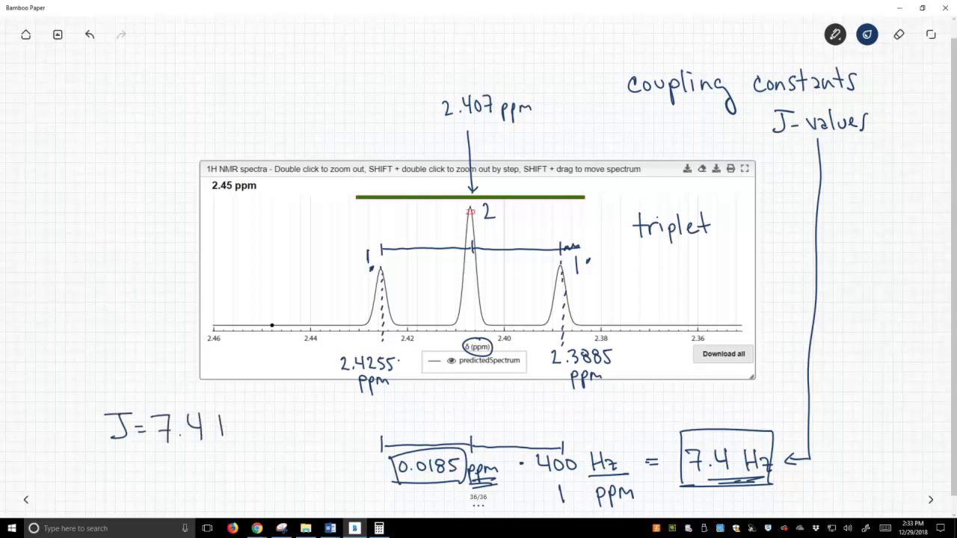
{"action": "type", "text": "Hz"}
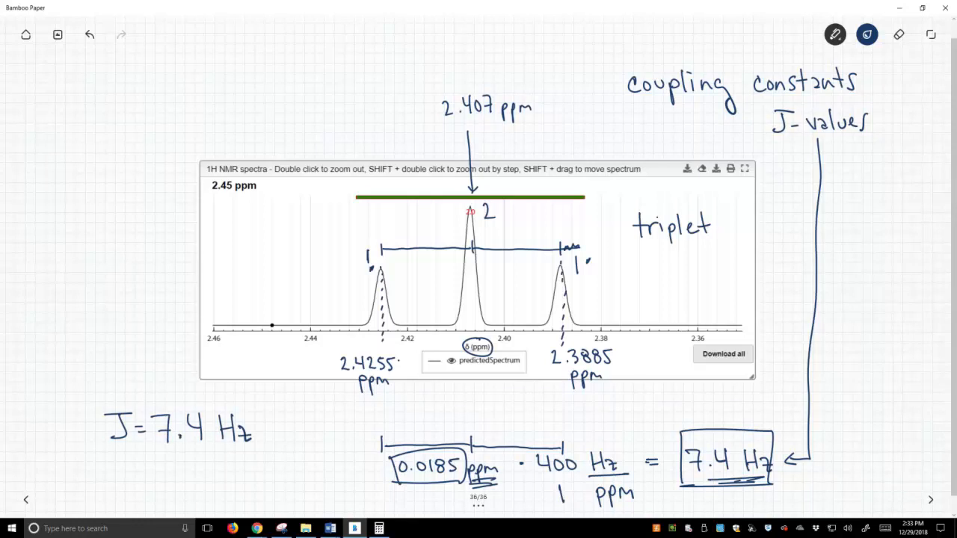